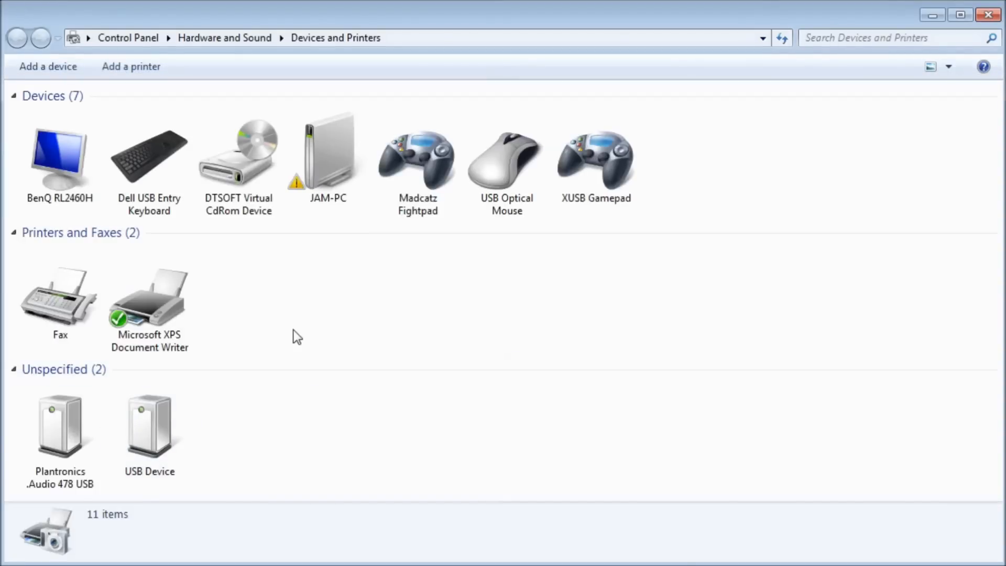
Step: Check the XUSB Gamepad's buttons and axes on its Properties Test page, then close it
click(417, 160)
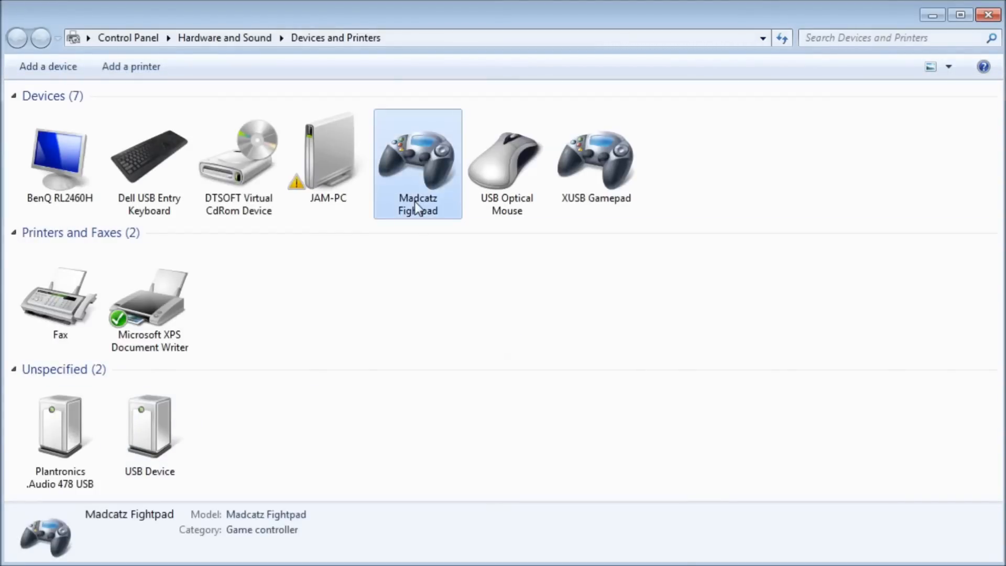
click(595, 157)
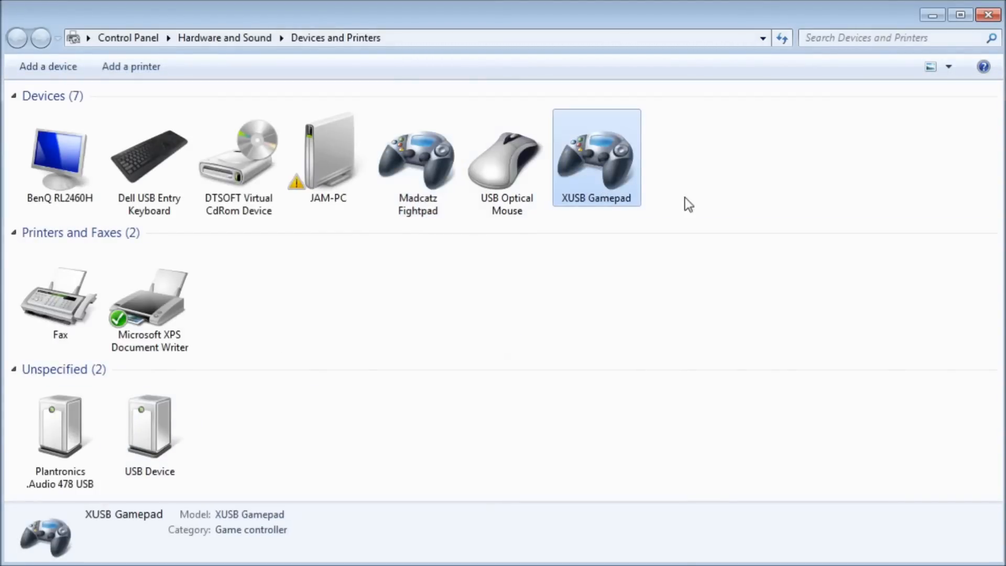
mouse_move(606, 181)
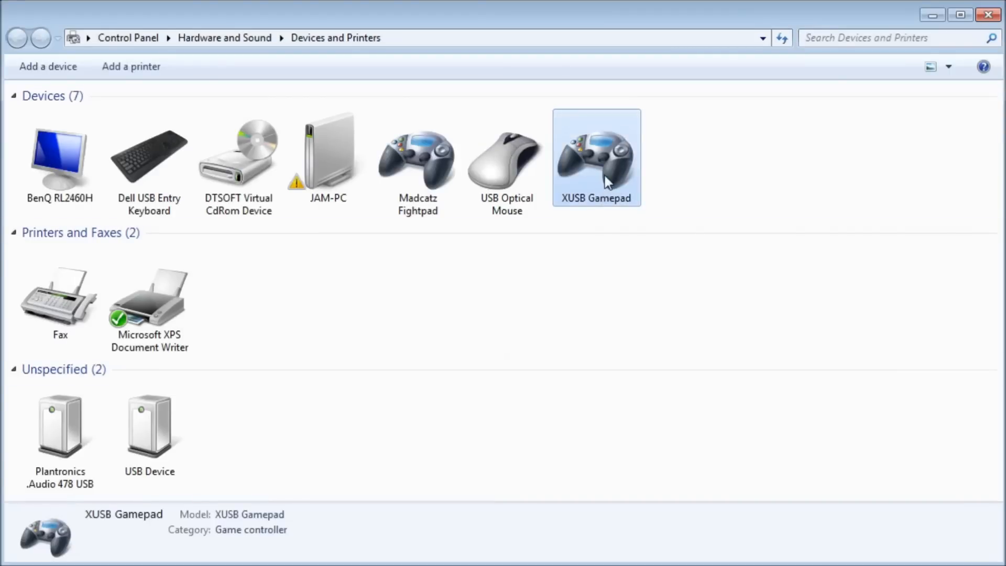
double_click(595, 154)
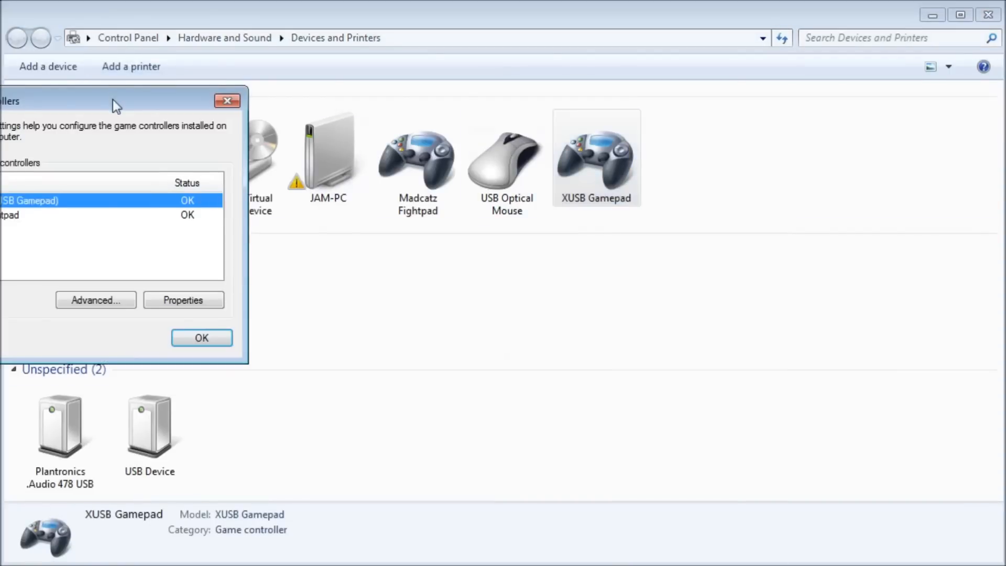
drag(115, 102, 269, 71)
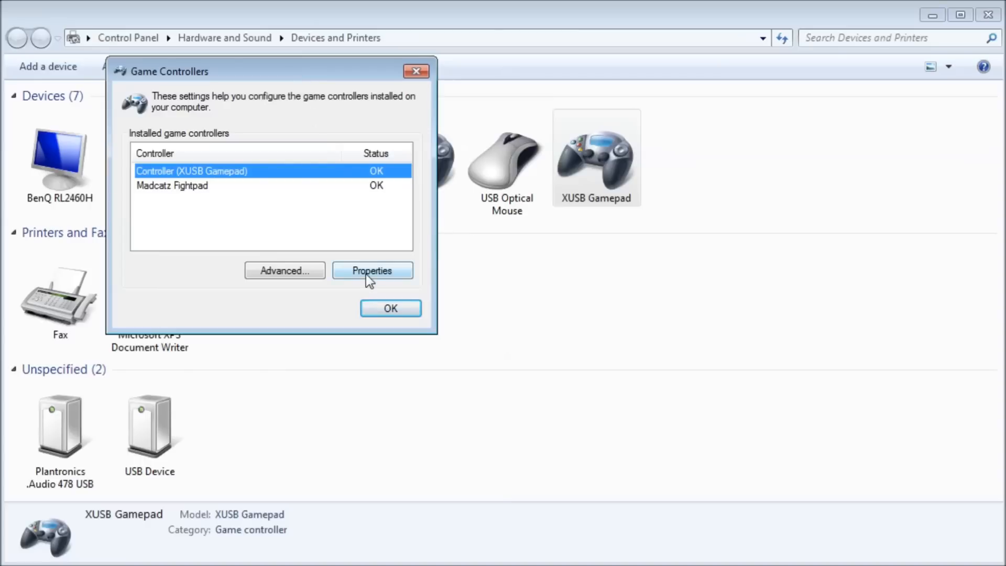
click(372, 270)
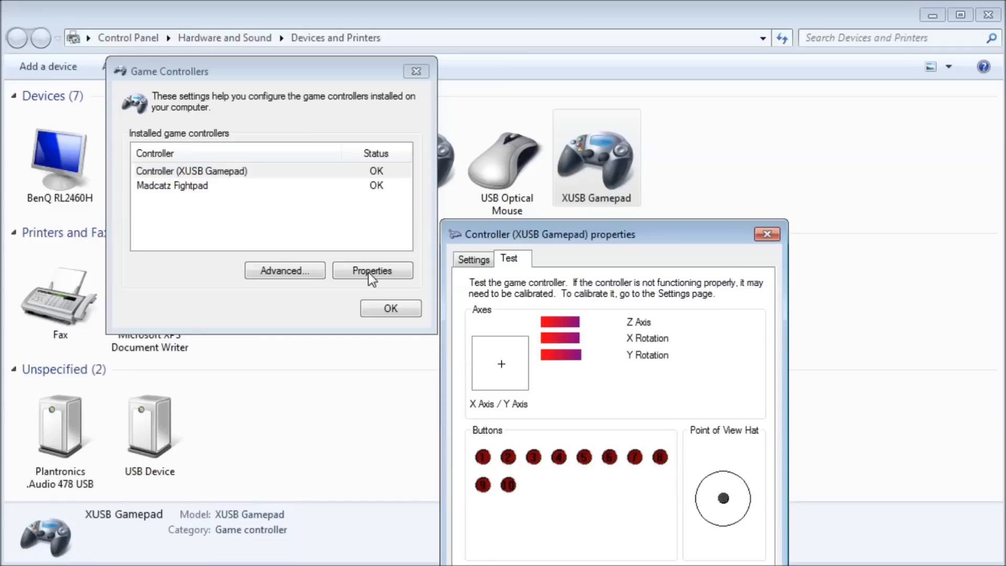
click(765, 234)
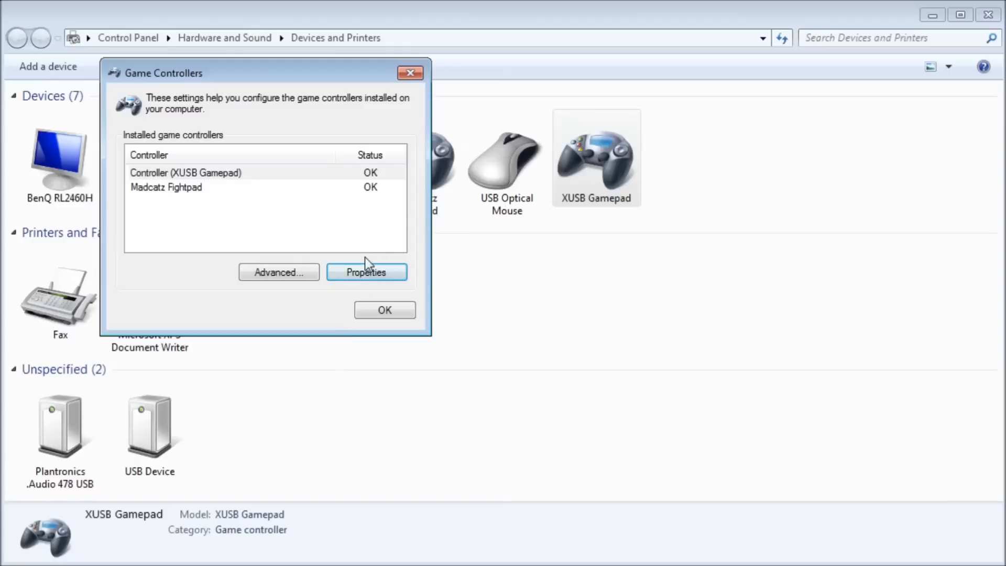
Step: Type in Notepad: LP button 3, MP 4, HP 6, LK 1, MK 2, HK Z axis minus
click(366, 272)
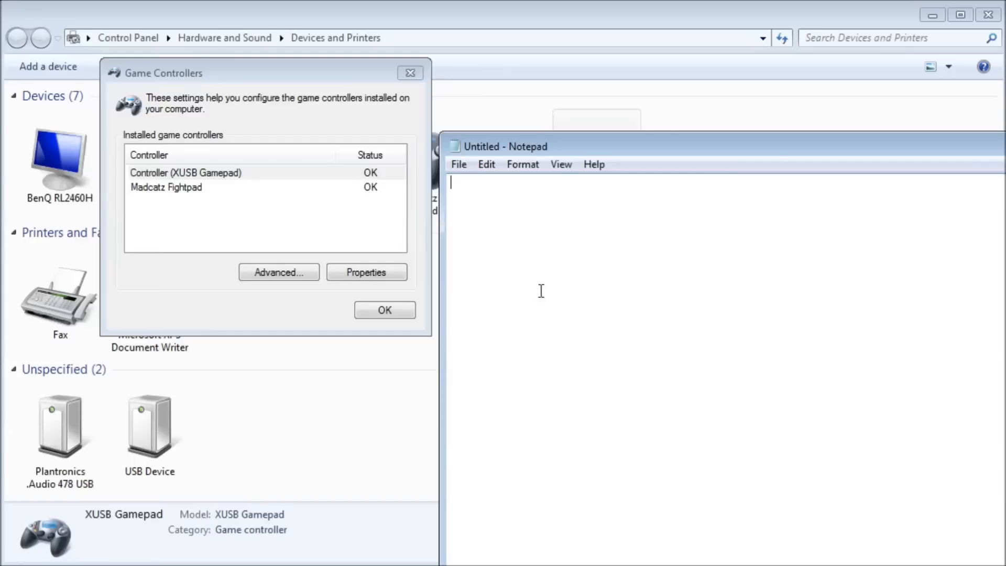
click(366, 272)
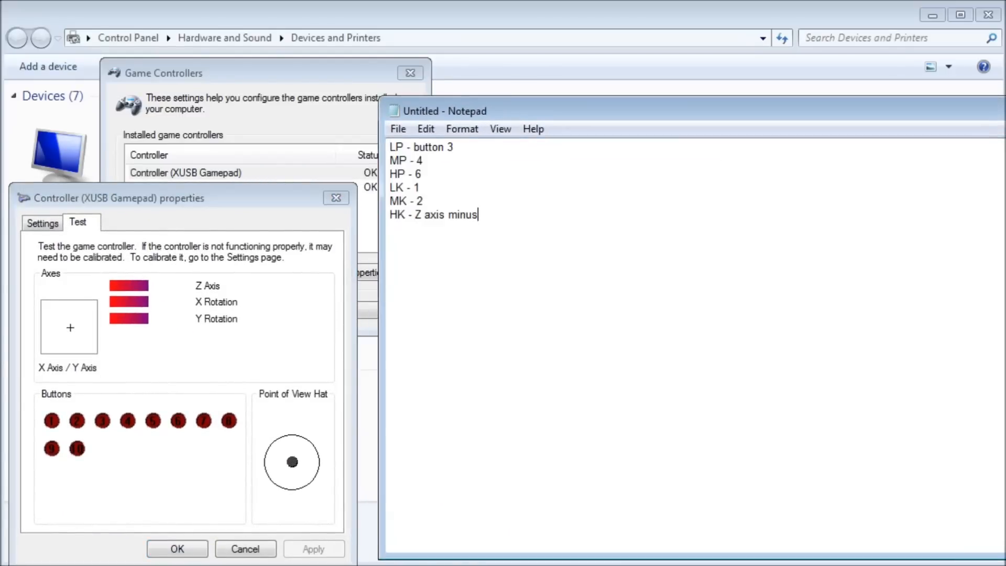
mouse_move(380, 483)
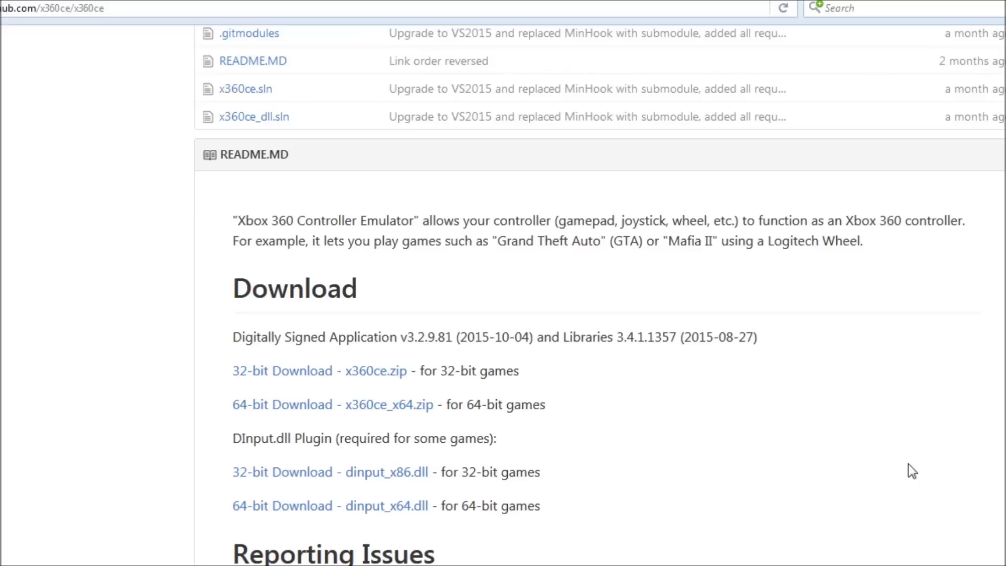
mouse_move(214, 374)
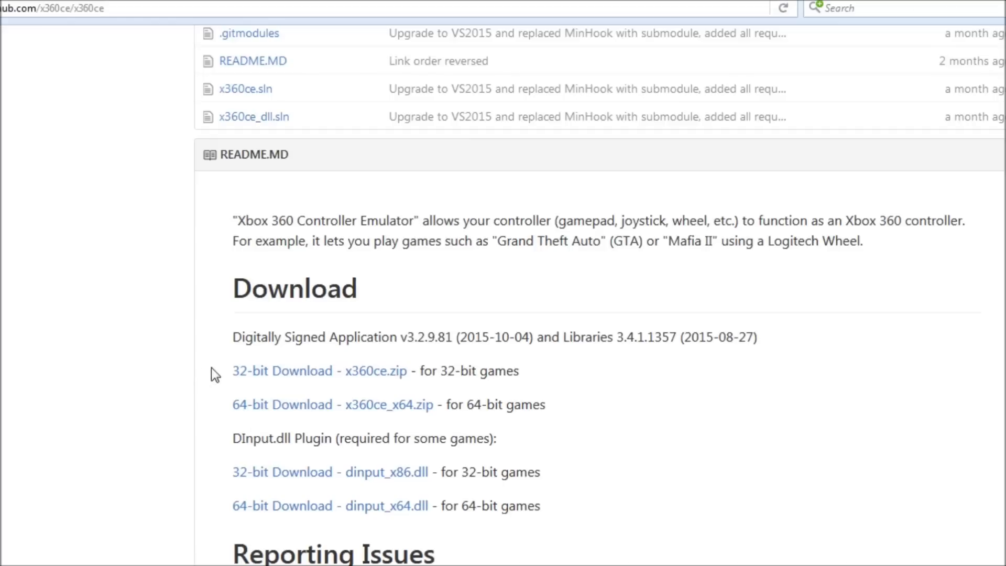
mouse_move(393, 398)
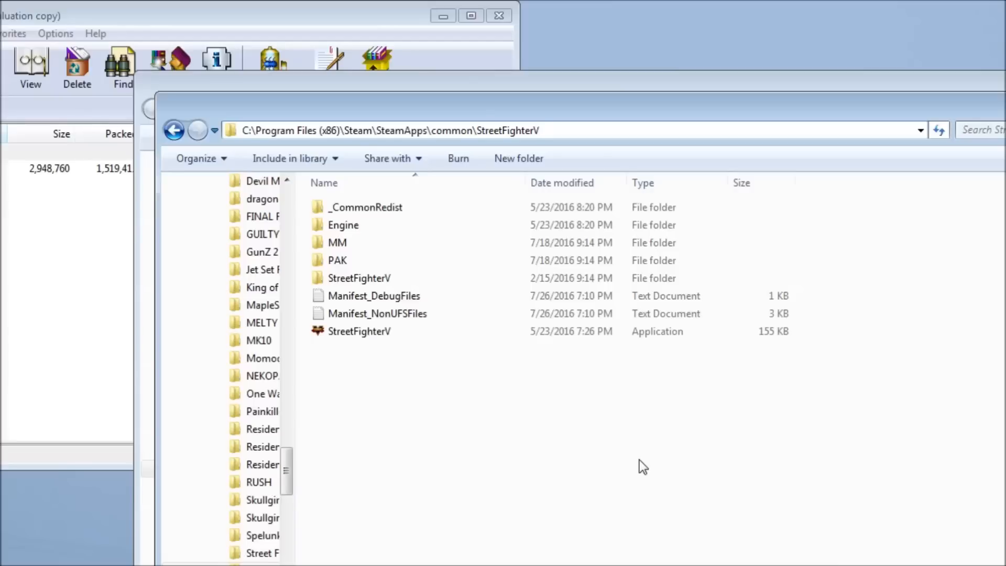
Step: Navigate from the StreetFighterV folder through Binaries into Win64
click(449, 130)
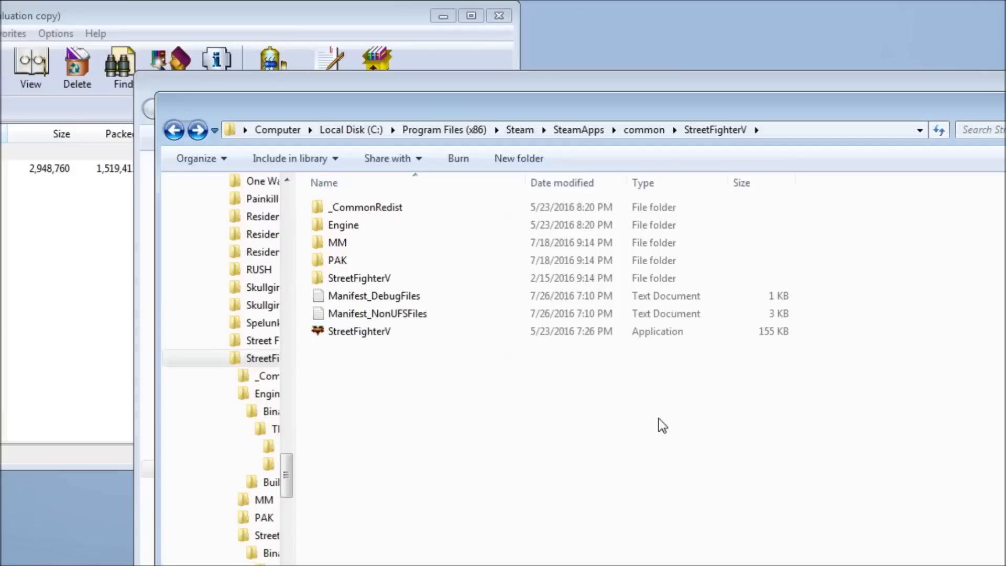
click(360, 278)
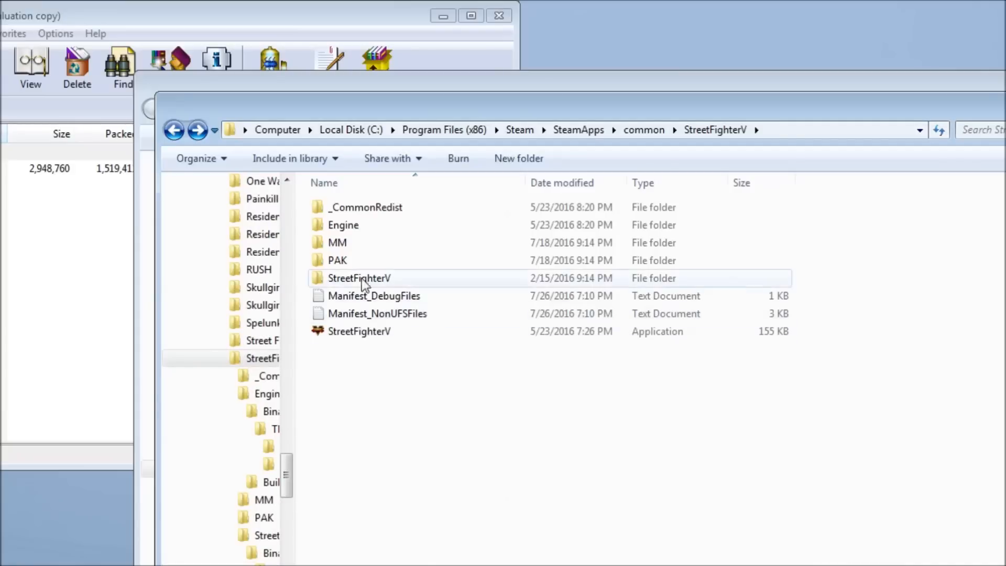
double_click(360, 278)
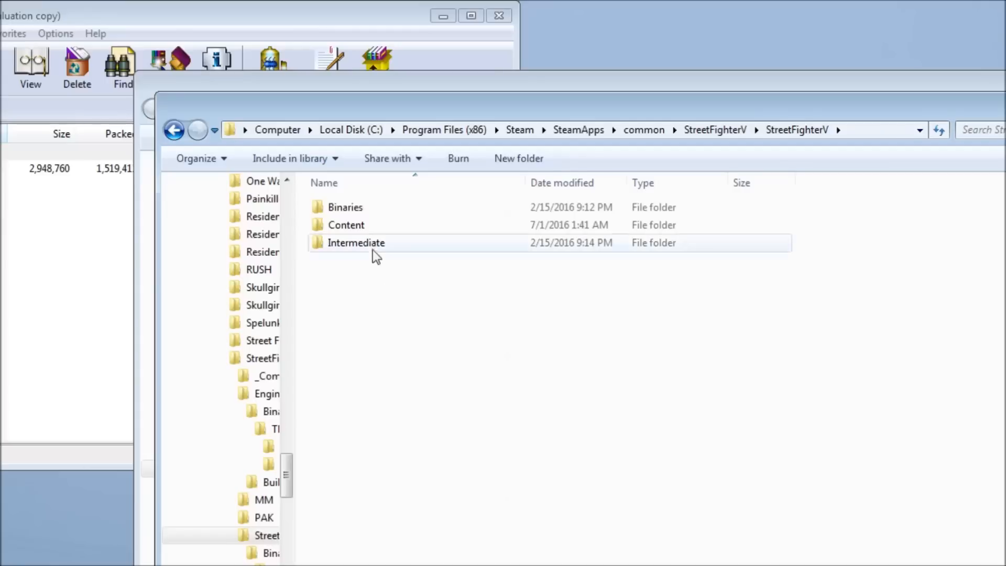
double_click(345, 206)
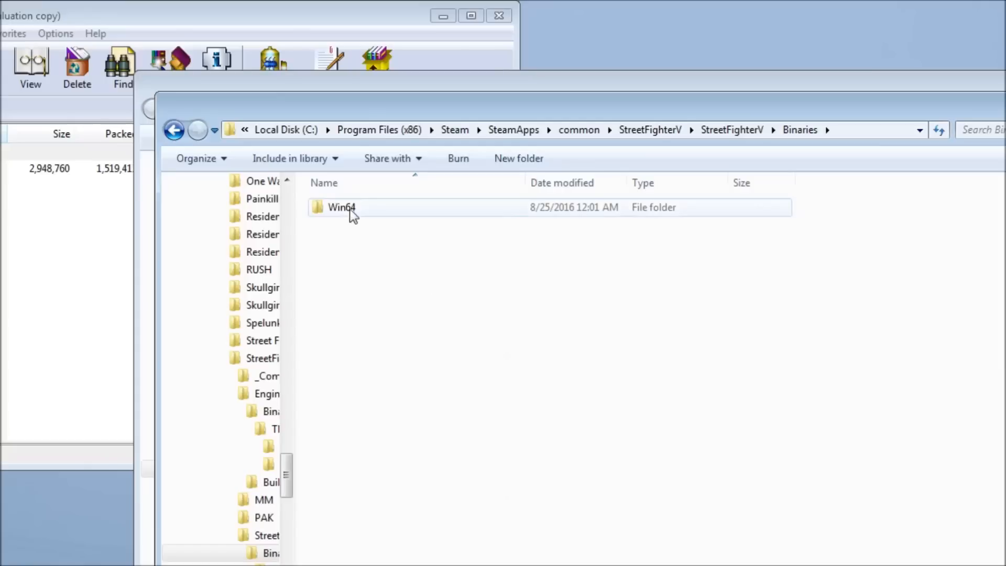
double_click(341, 207)
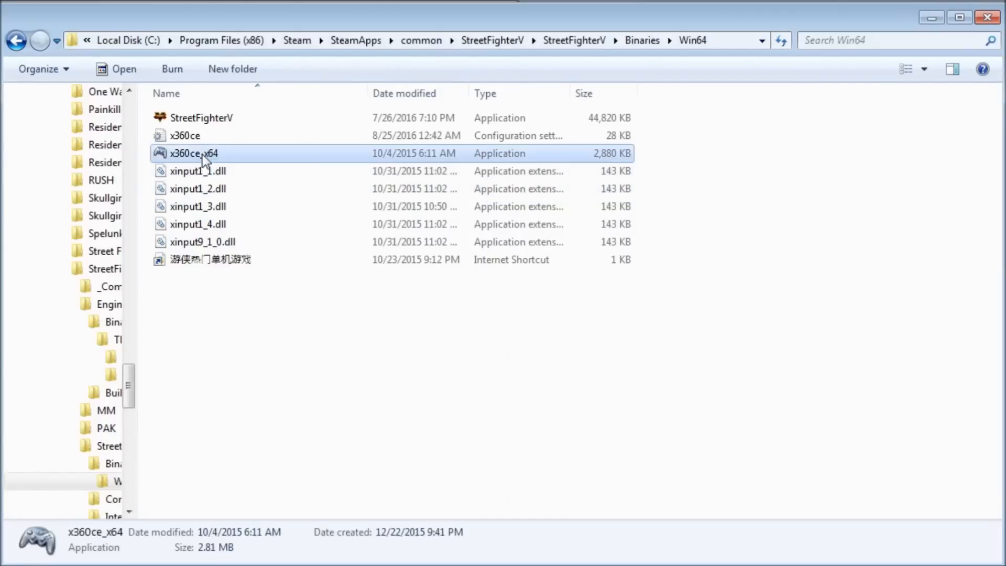
Step: Launch x360ce_x64 and search automatically for the XUSB Gamepad's settings
double_click(193, 152)
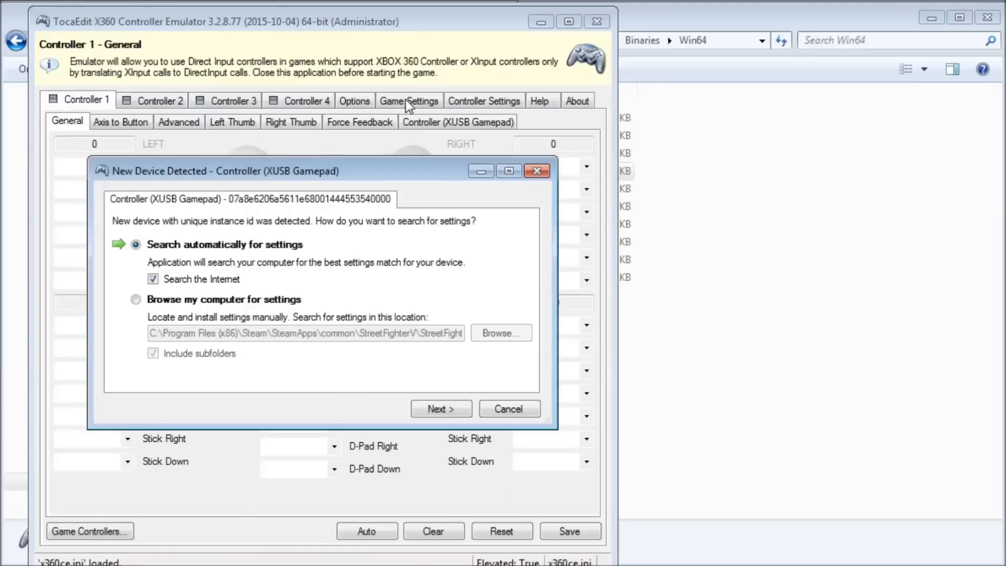
mouse_move(440, 408)
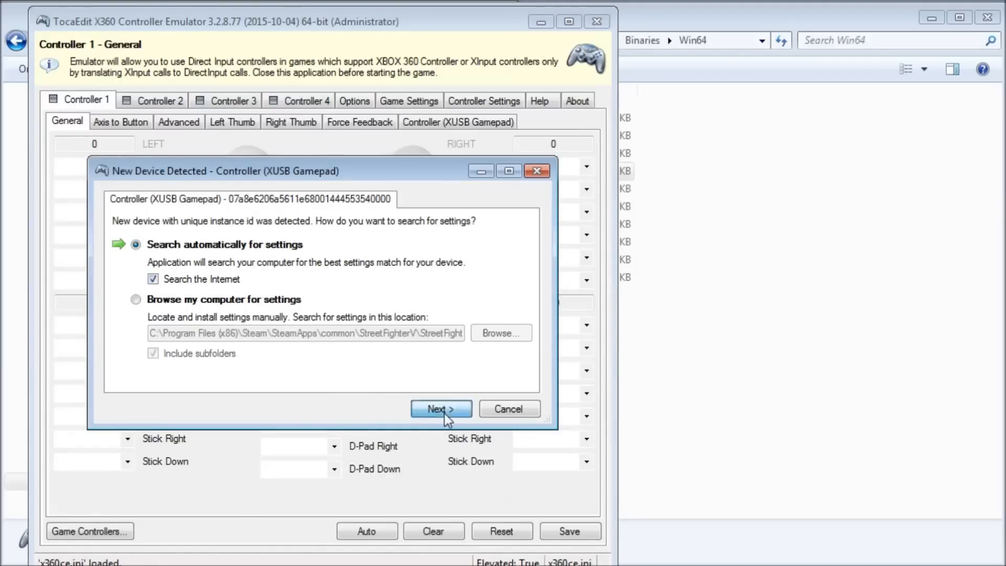
click(440, 408)
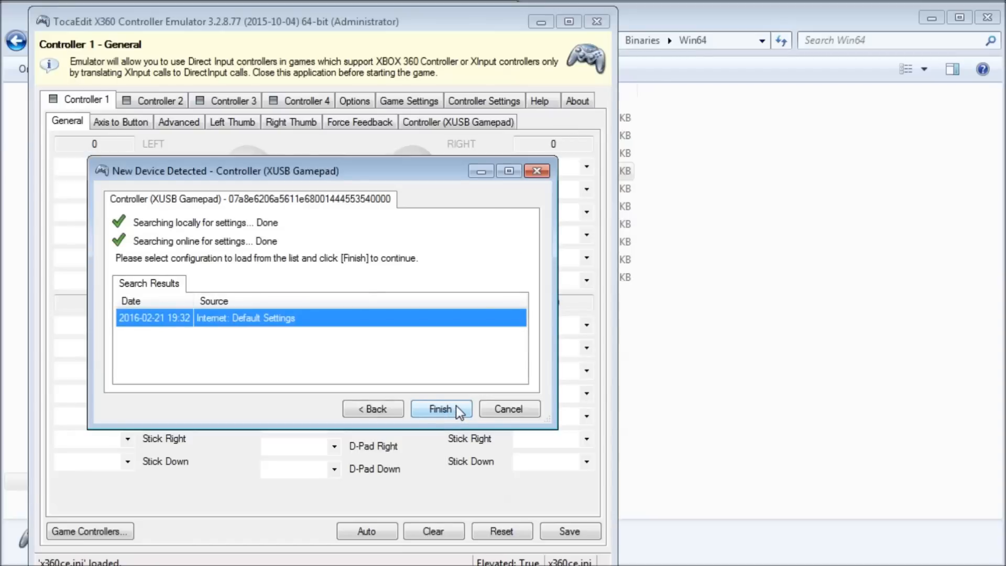
Step: Load the Internet default settings and review Controller 1's button, trigger and stick assignments
click(440, 409)
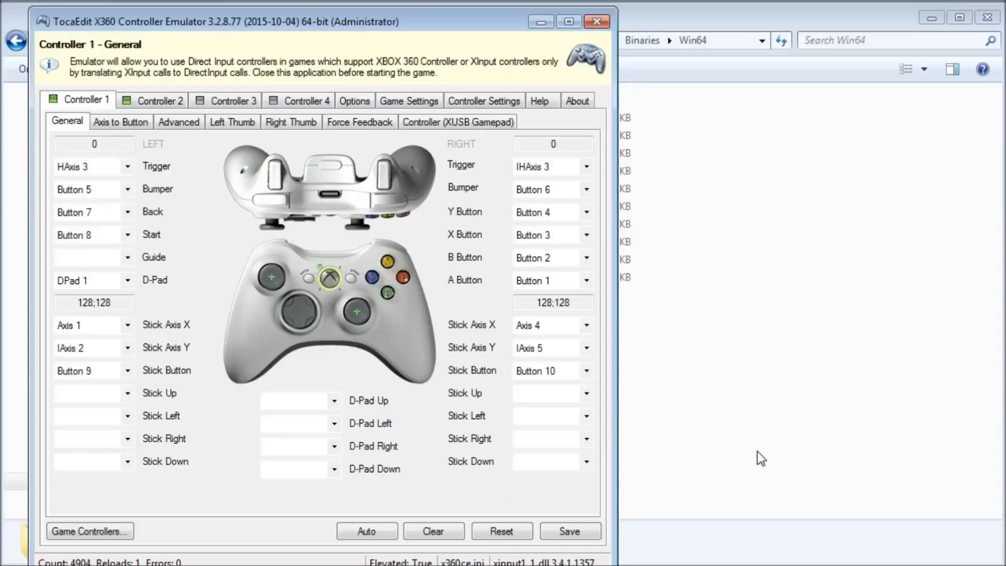
mouse_move(501, 501)
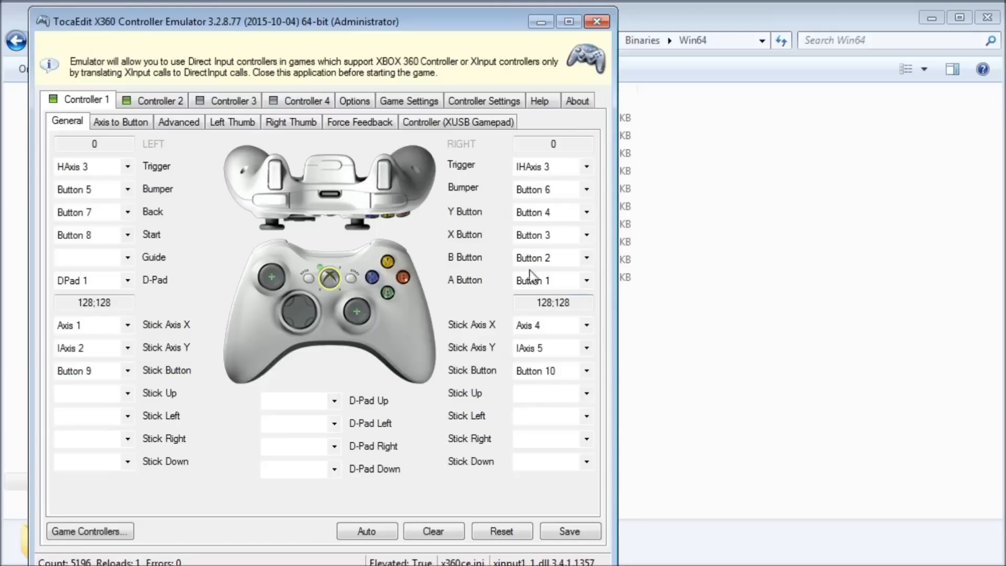
click(583, 235)
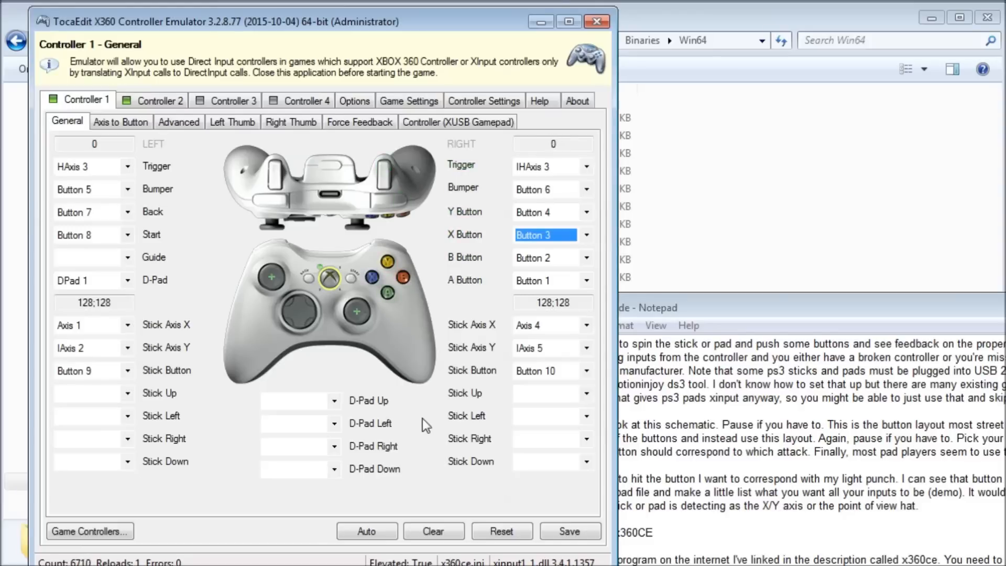
click(434, 531)
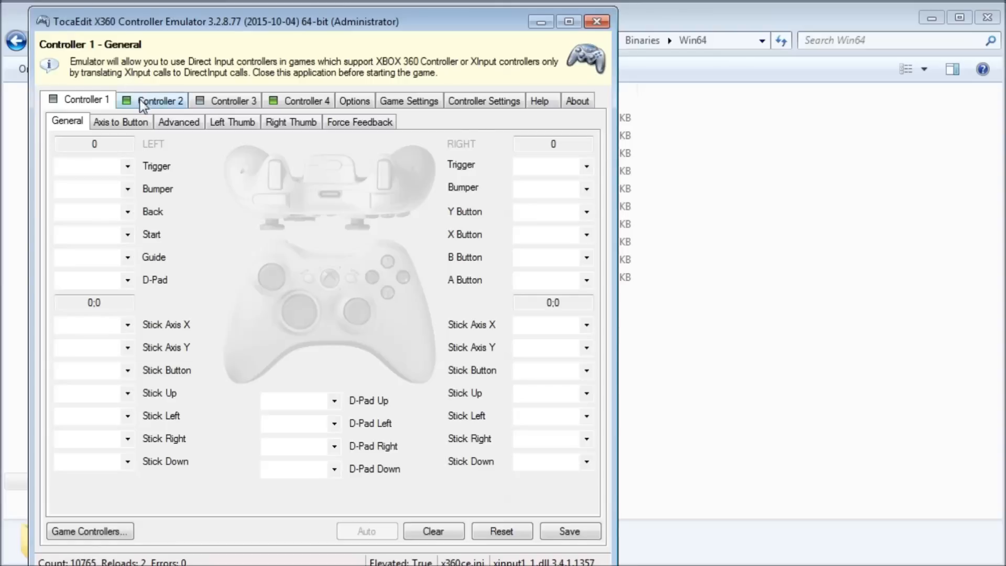
Step: Find the XUSB Gamepad under Controller 4 and change its Map To index to 1
click(232, 100)
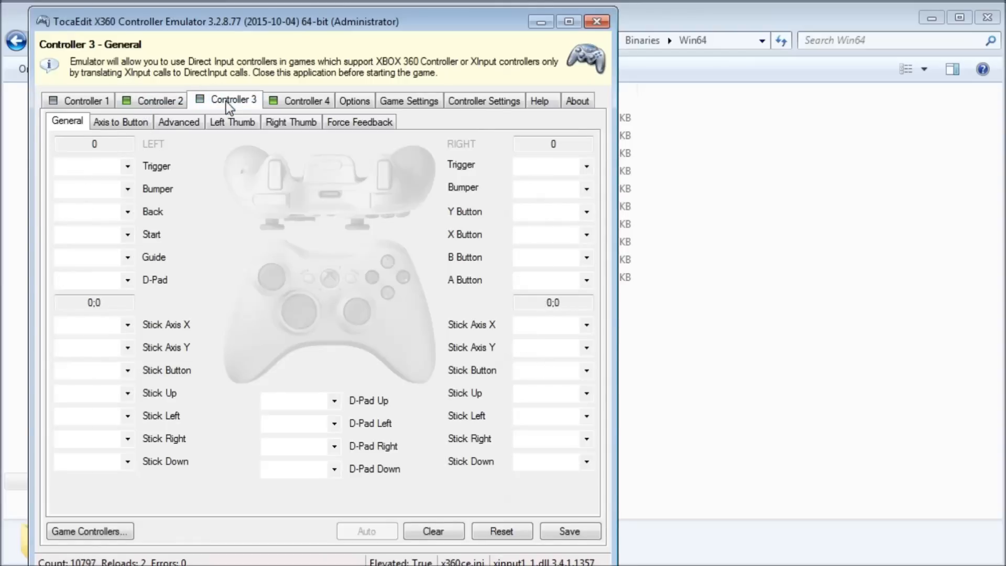
click(306, 100)
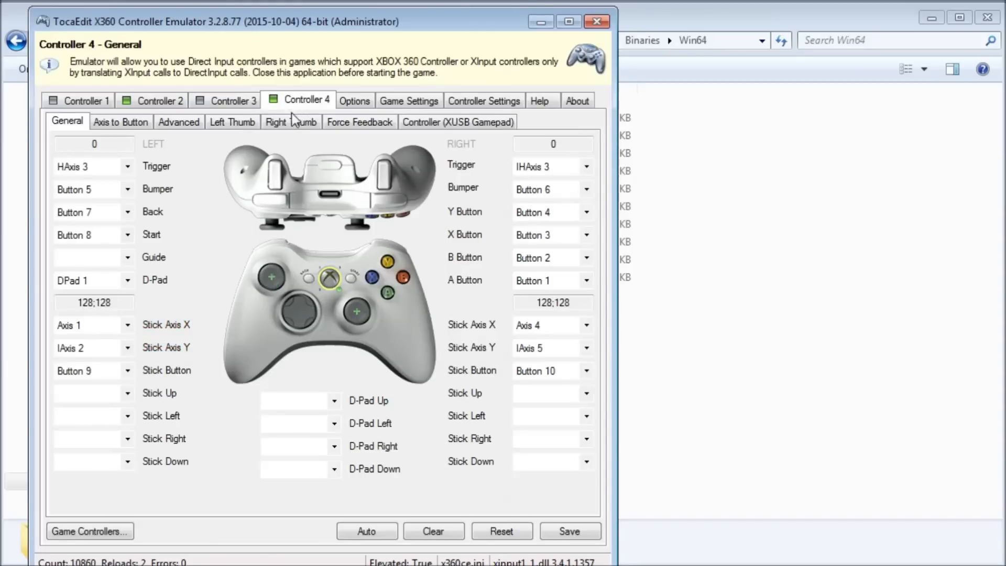
mouse_move(458, 122)
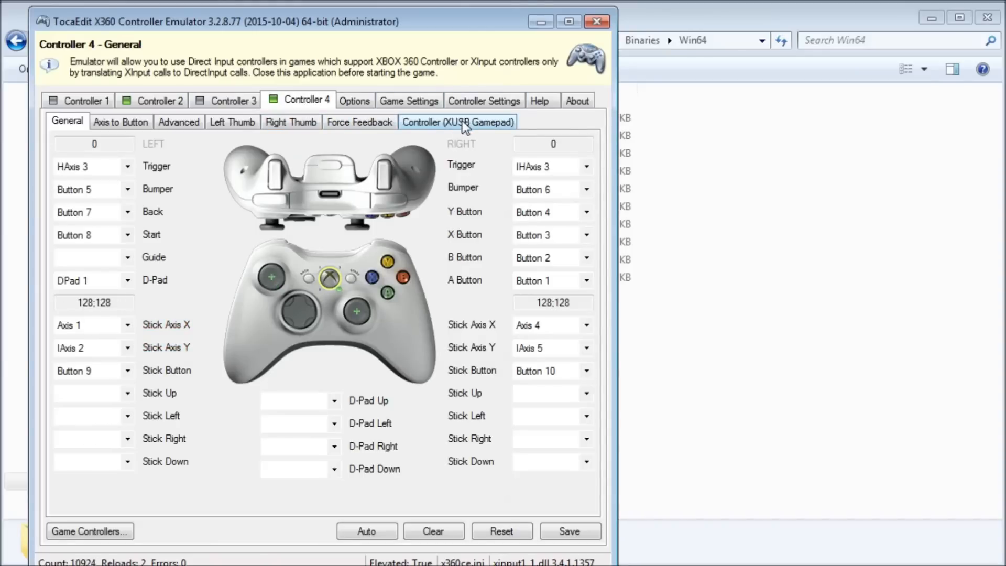
click(458, 121)
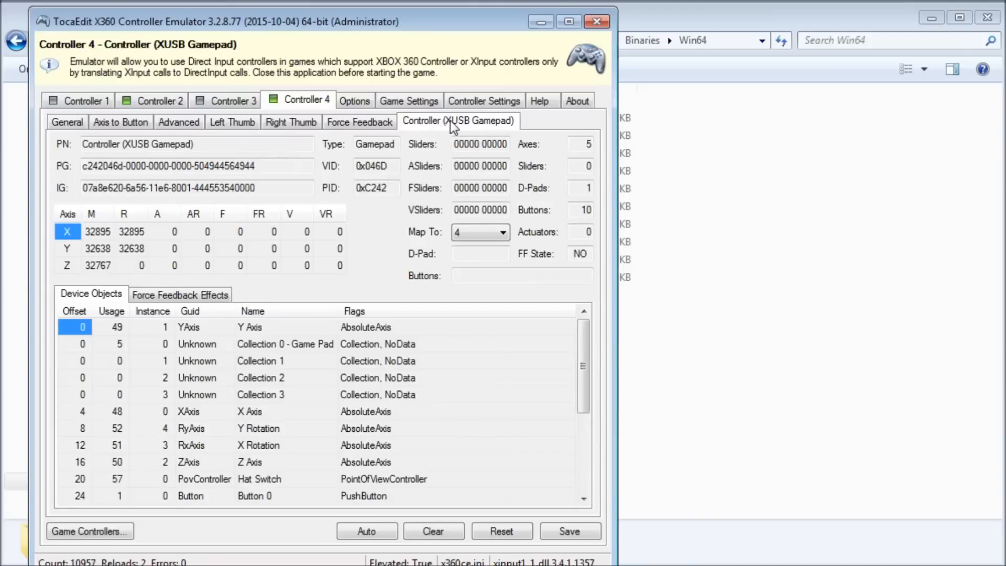
click(480, 231)
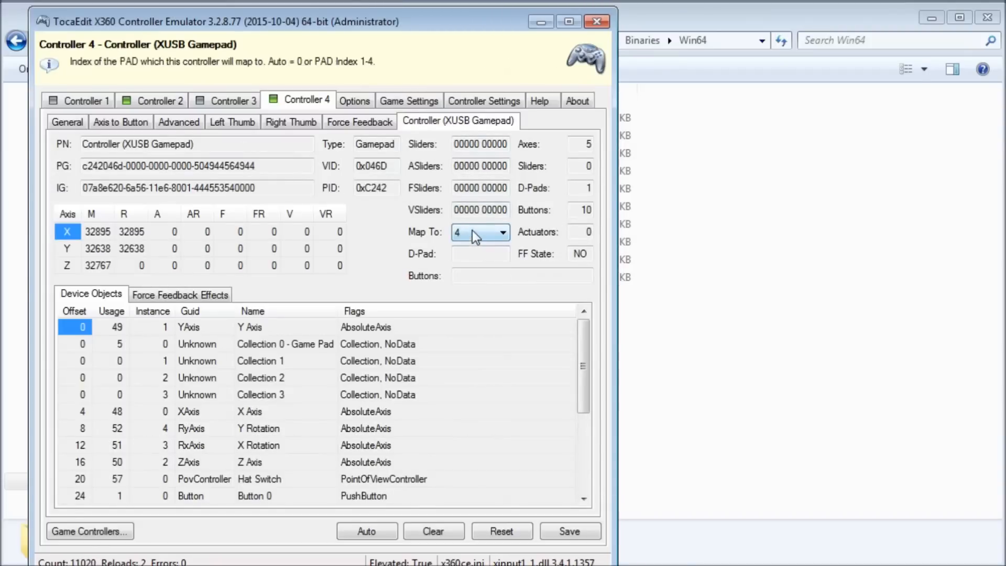
click(480, 232)
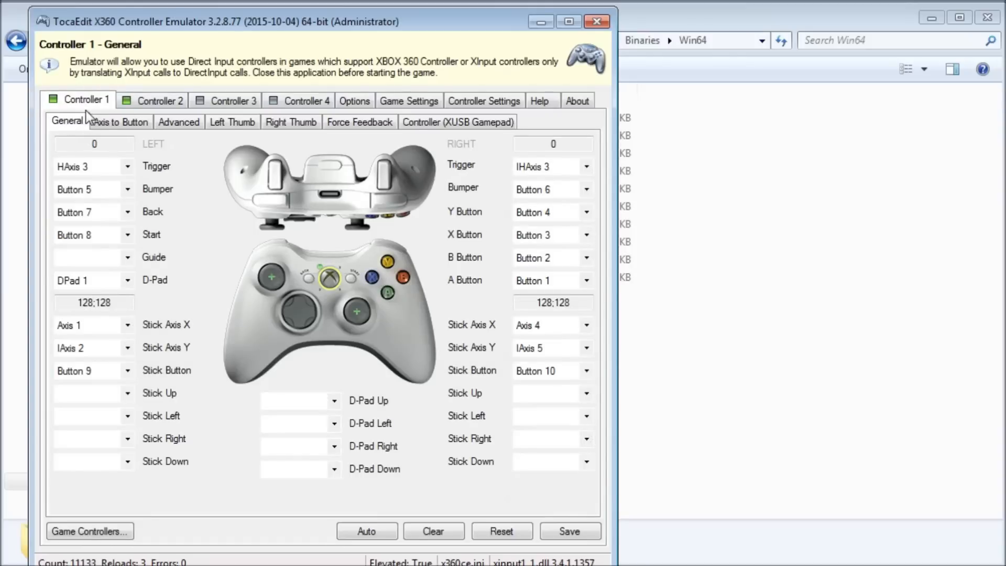
mouse_move(504, 494)
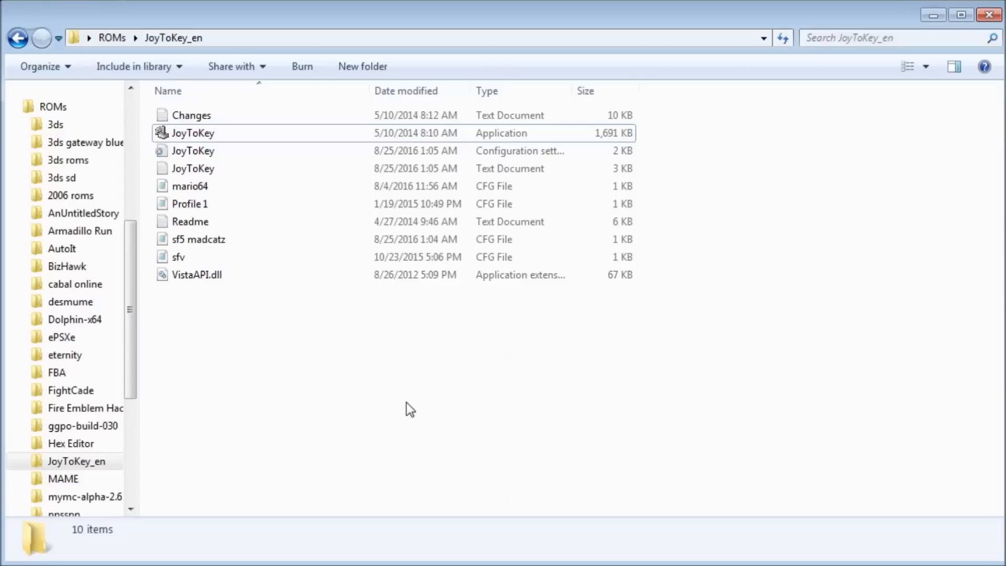
Step: Launch the JoyToKey application from the JoyToKey_en folder
double_click(192, 133)
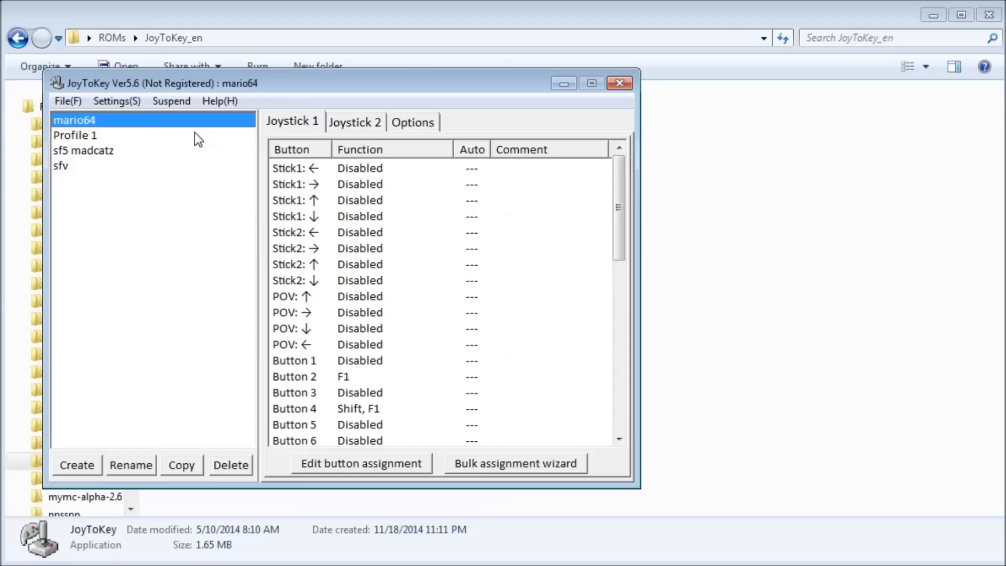
Step: Create a JoyToKey profile named 'new pad' and confirm it
click(75, 134)
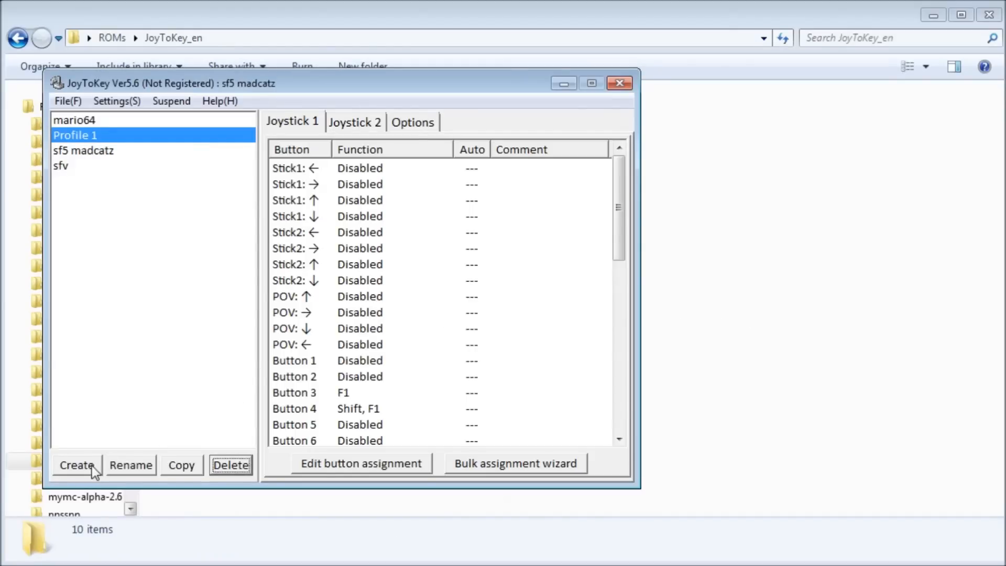
click(77, 465)
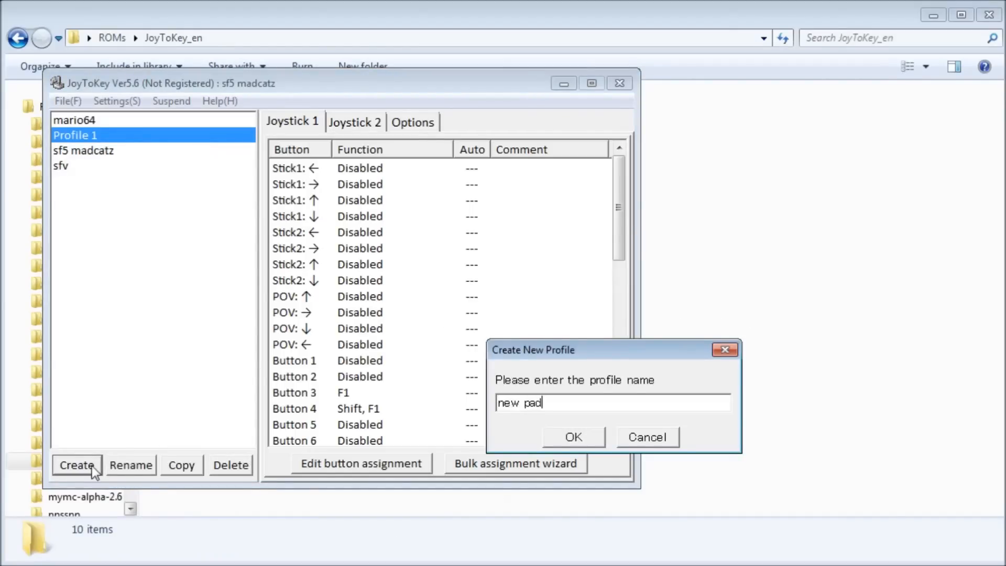
click(572, 437)
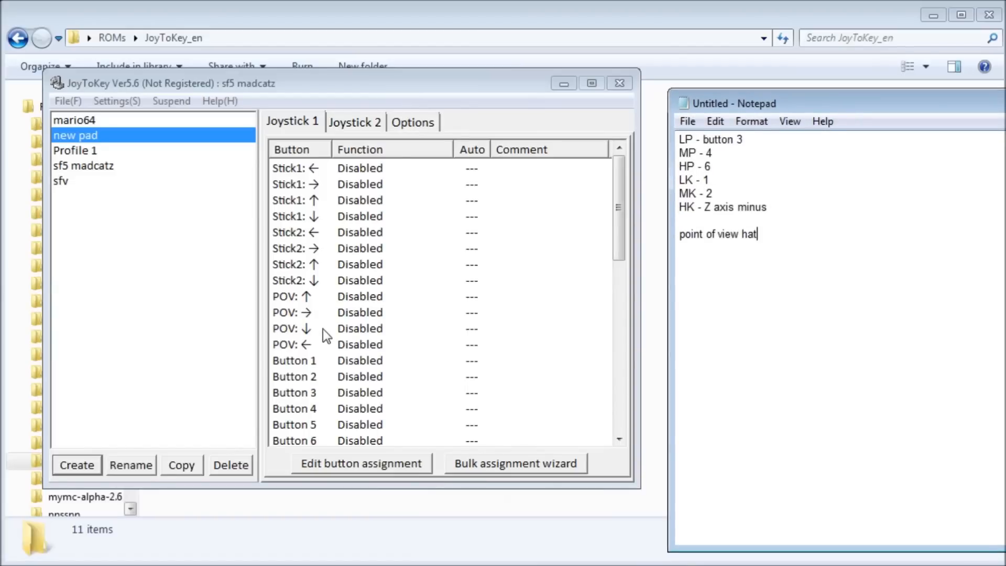
Step: On Joystick 1, assign W, D, S, A to the POV hat and B, N, G, H, J to buttons
double_click(291, 295)
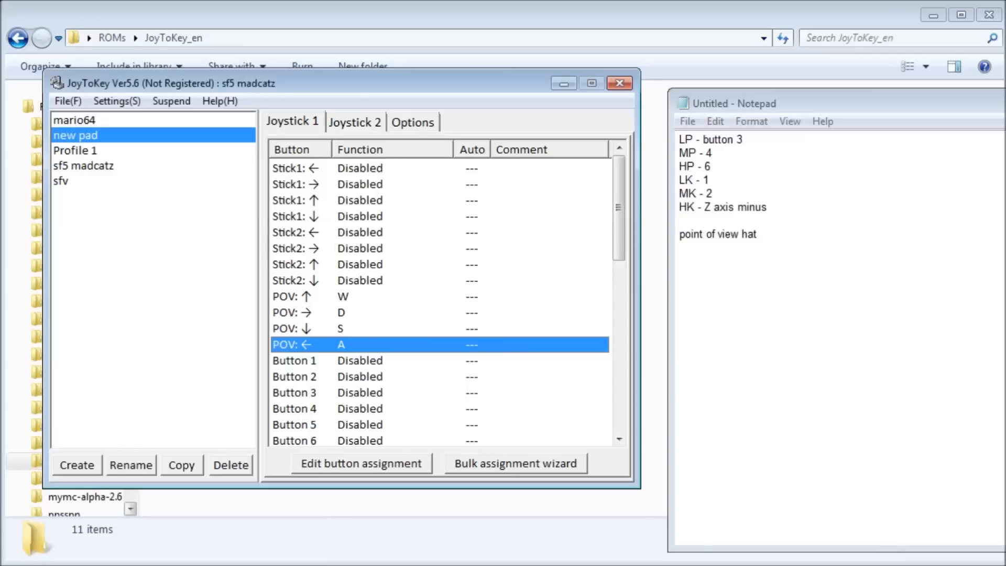
mouse_move(343, 401)
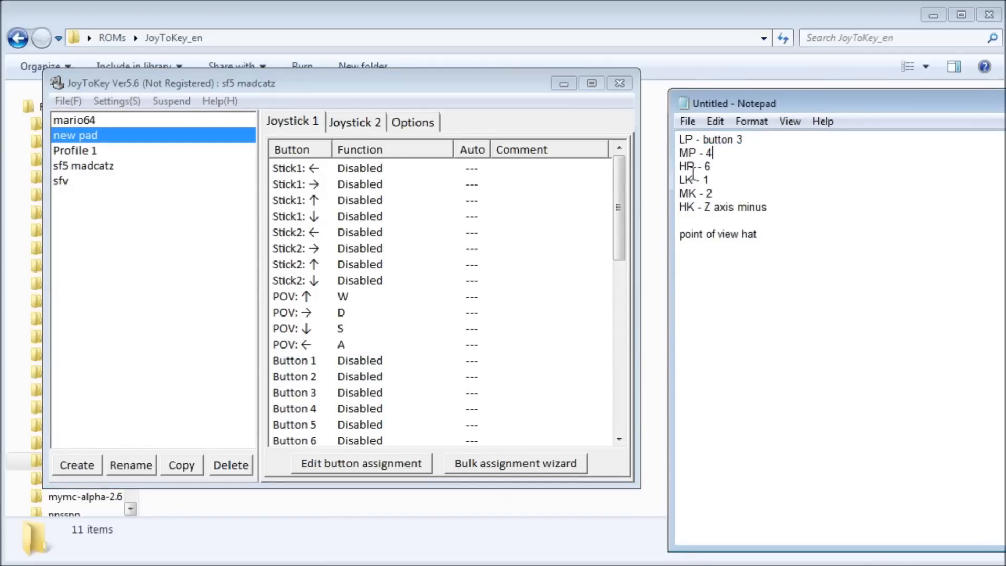
double_click(294, 392)
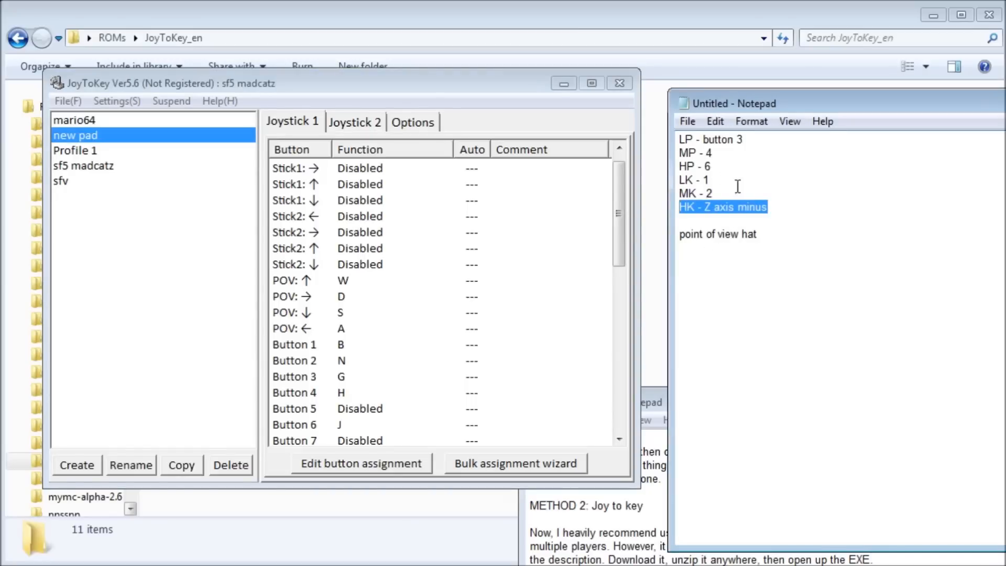
click(412, 122)
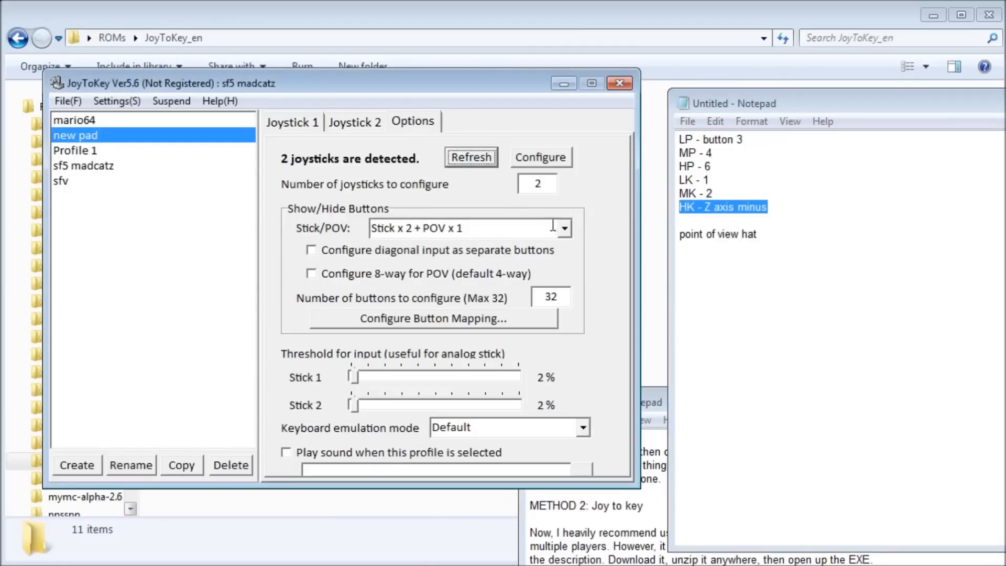
Step: Set Stick/POV to 'Show all axes (8 way + POV x 2)' and map Axis5(<0) to M
click(563, 228)
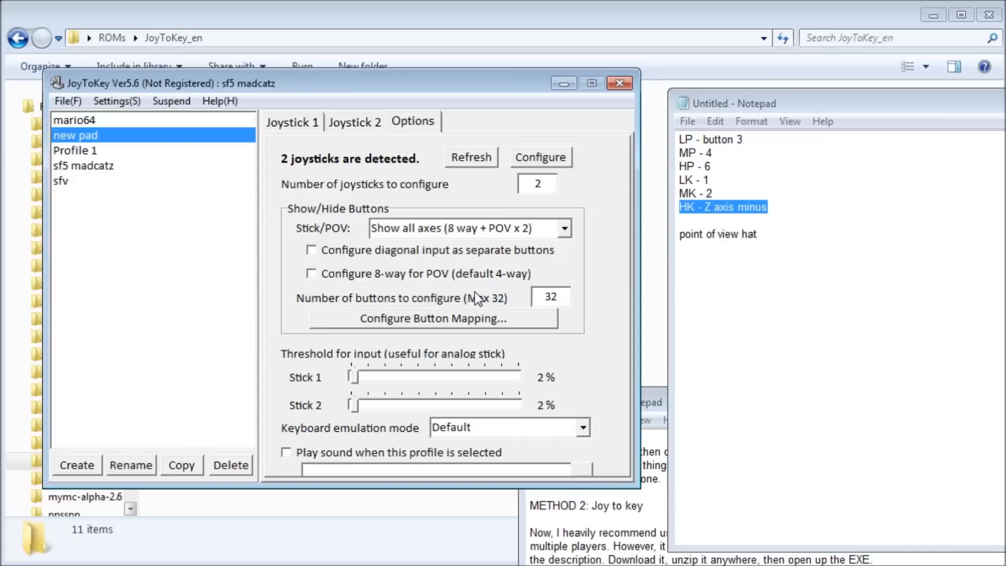
click(291, 121)
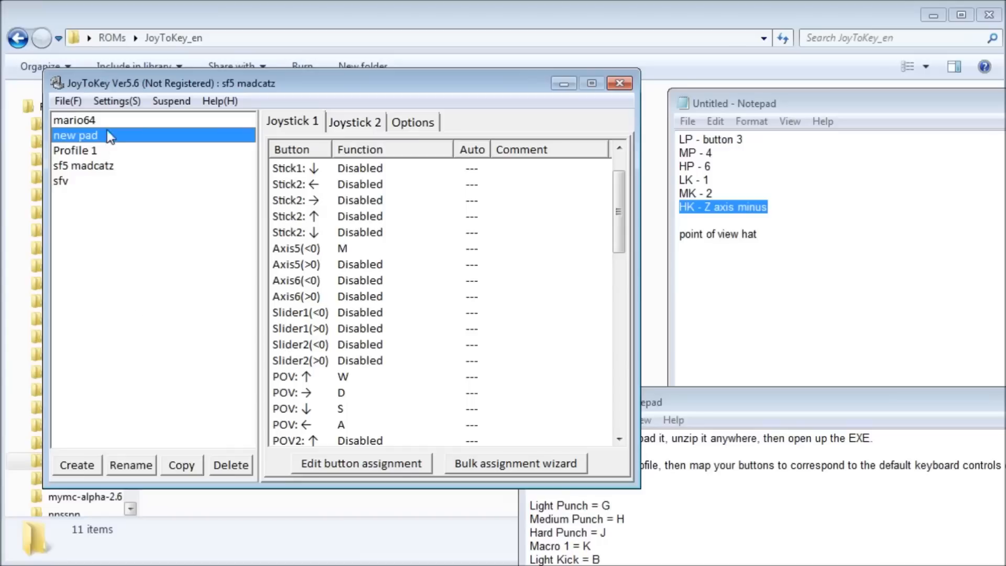
mouse_move(91, 135)
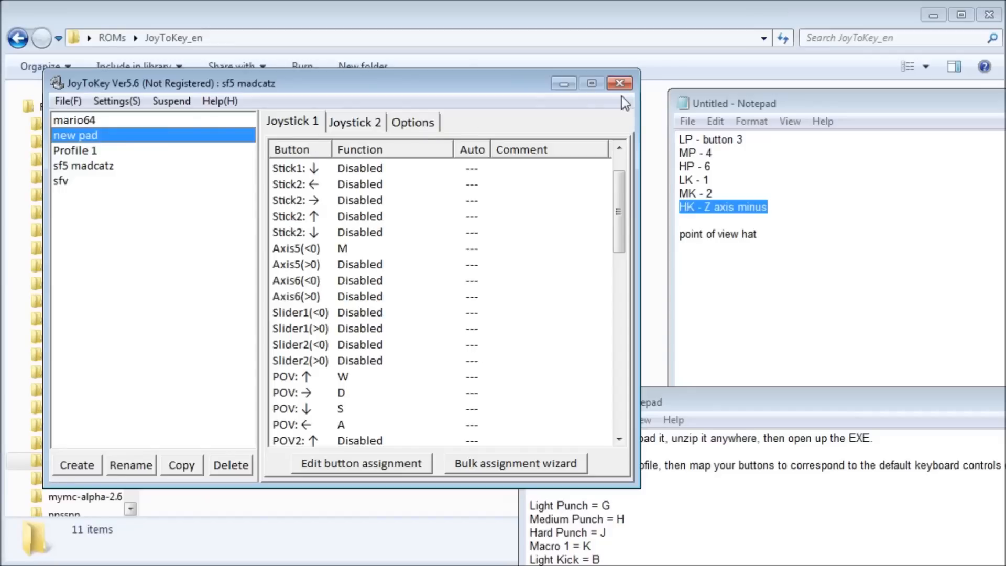
mouse_move(618, 83)
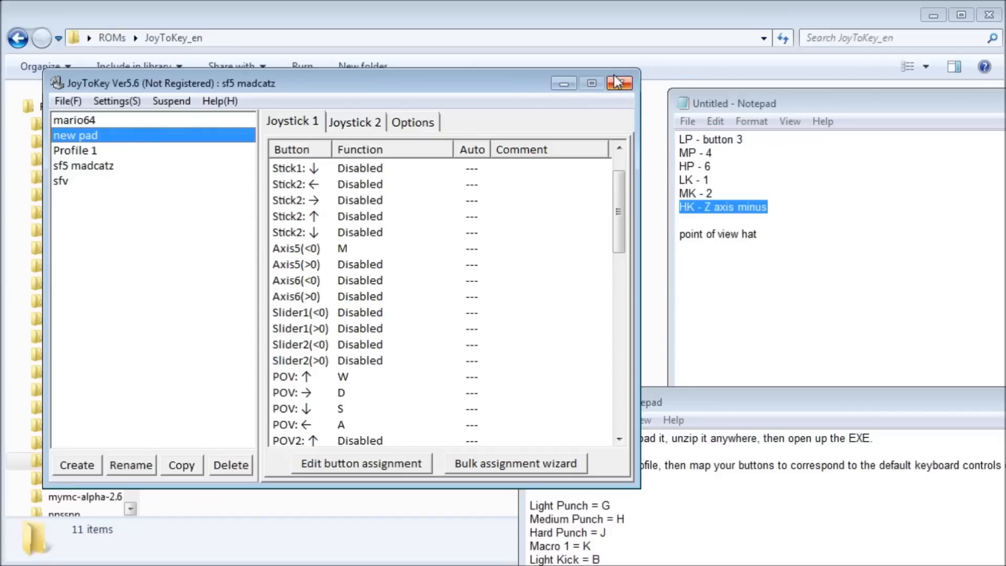
Step: Browse JoyToKey's Settings menu, then open the File menu to reach Exit (X)
click(117, 100)
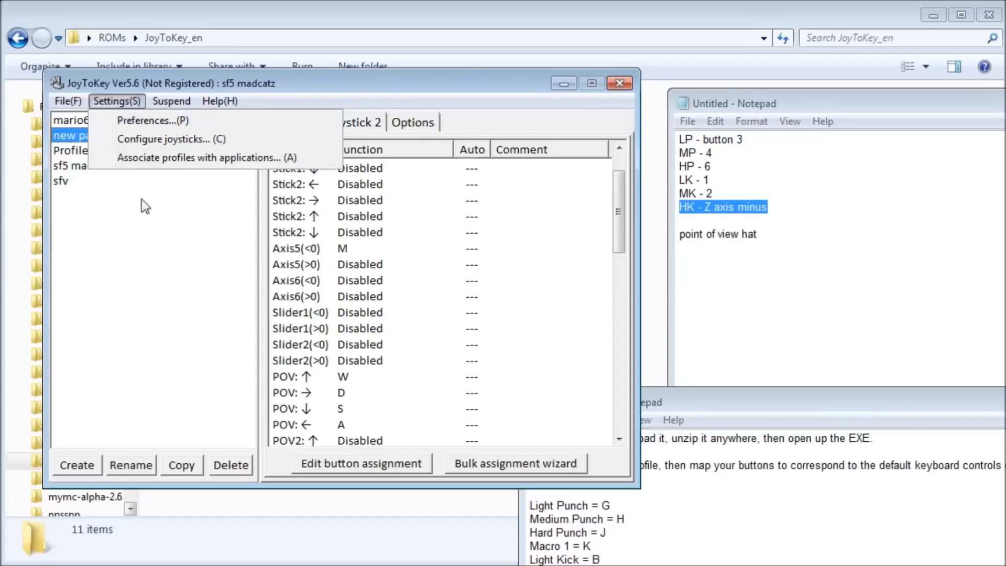
click(68, 100)
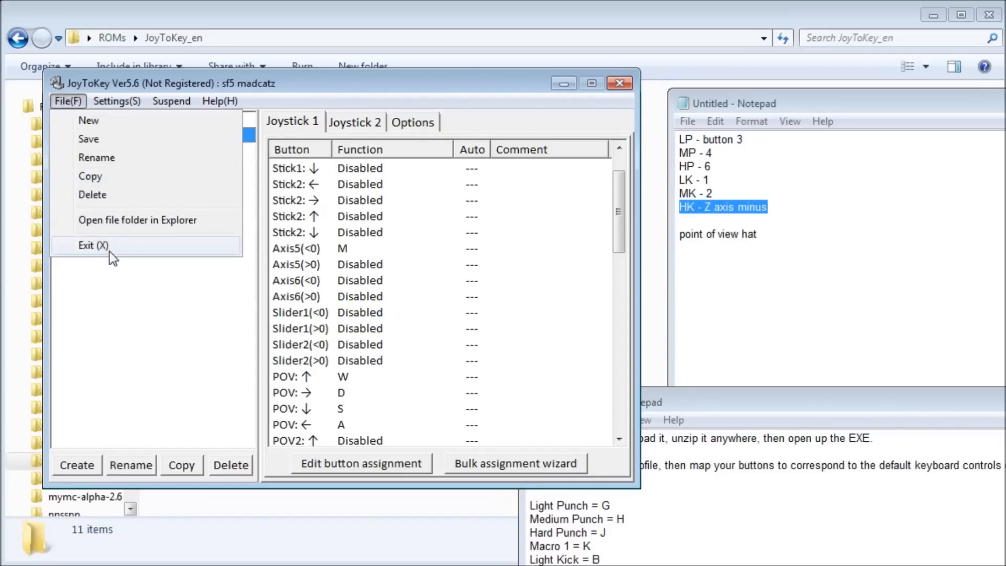